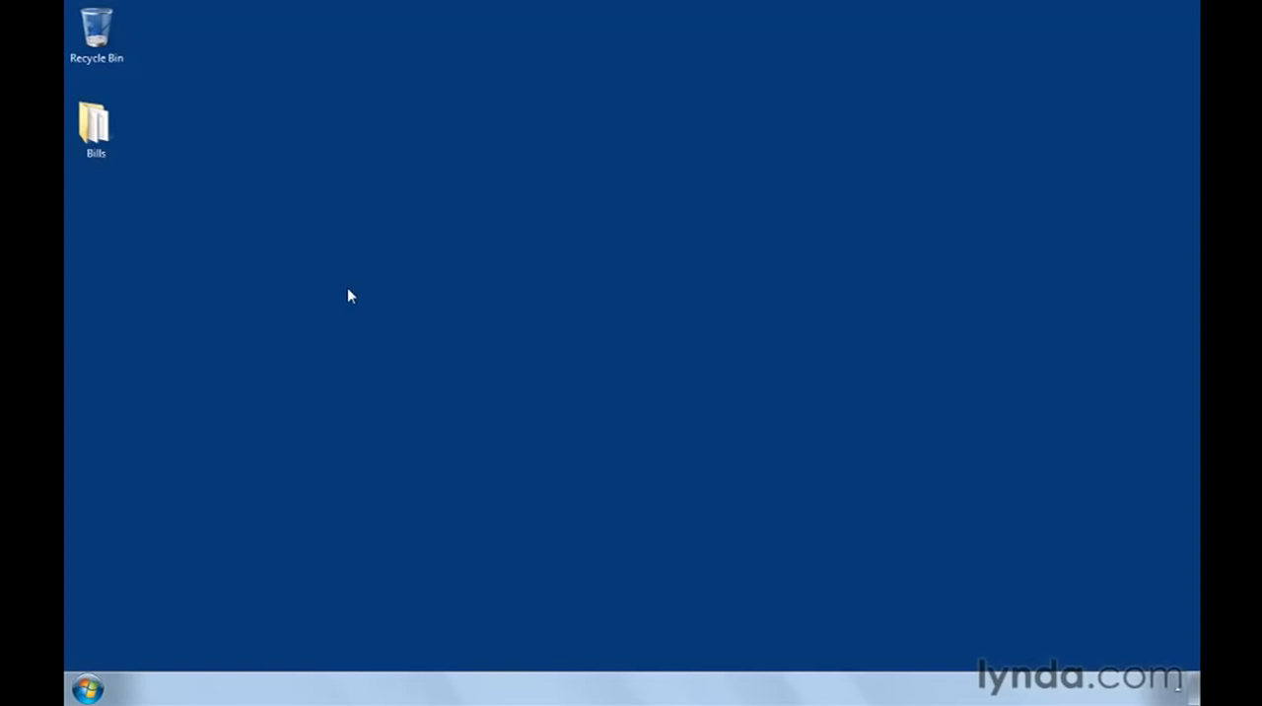
mouse_move(119, 187)
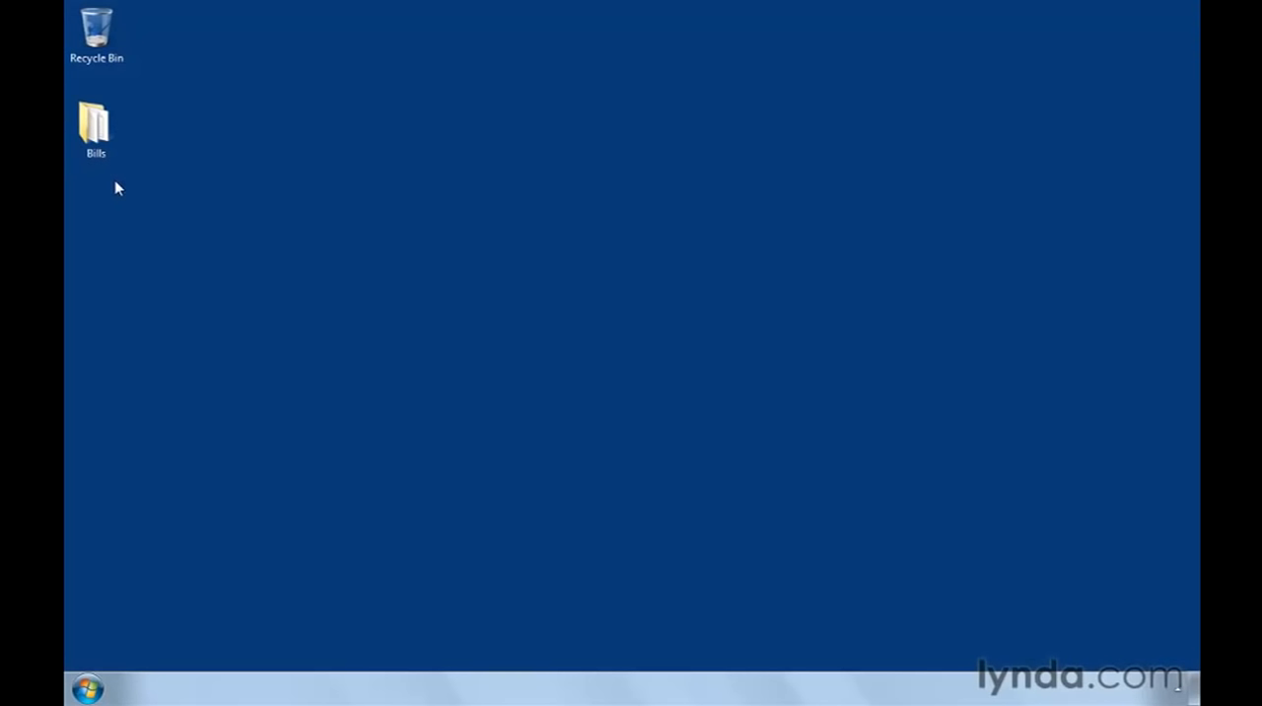
Open the Bills folder from the desktop and select one of its July bill PDFs
double_click(95, 122)
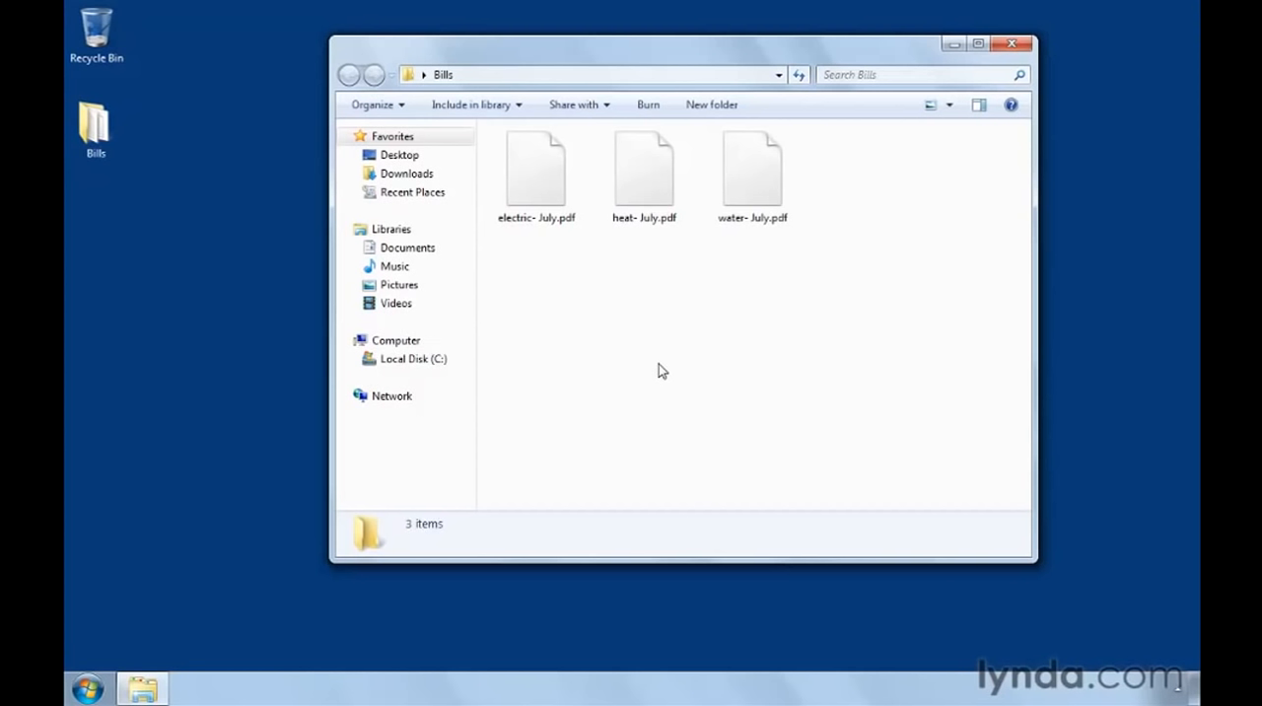
mouse_move(763, 249)
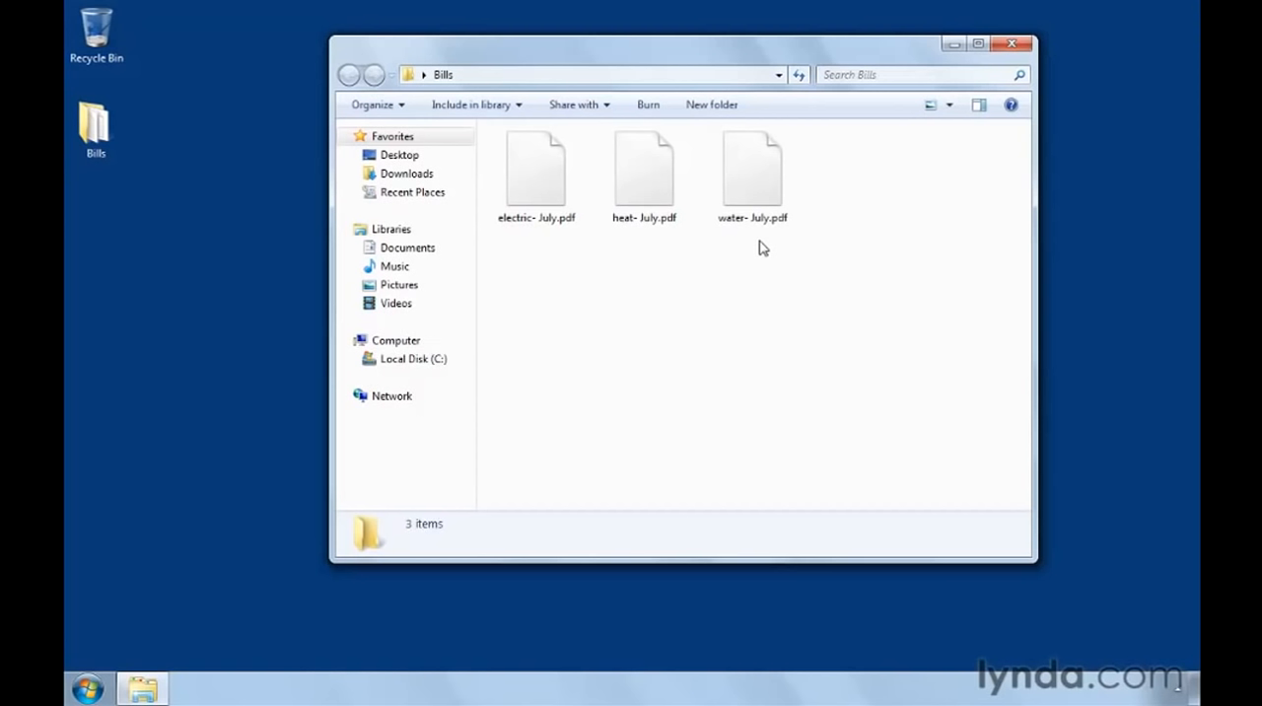
click(753, 167)
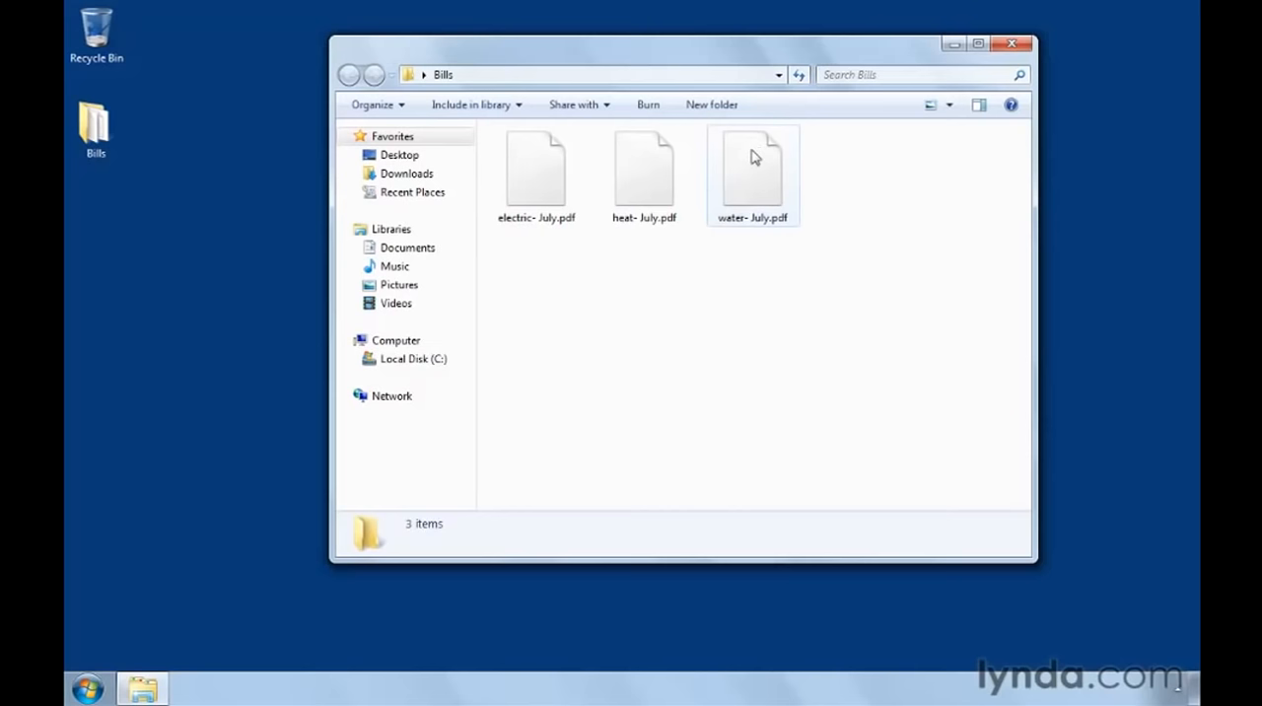
Create new subfolders named Water and Heat inside Bills, then select the electric July bill
click(781, 102)
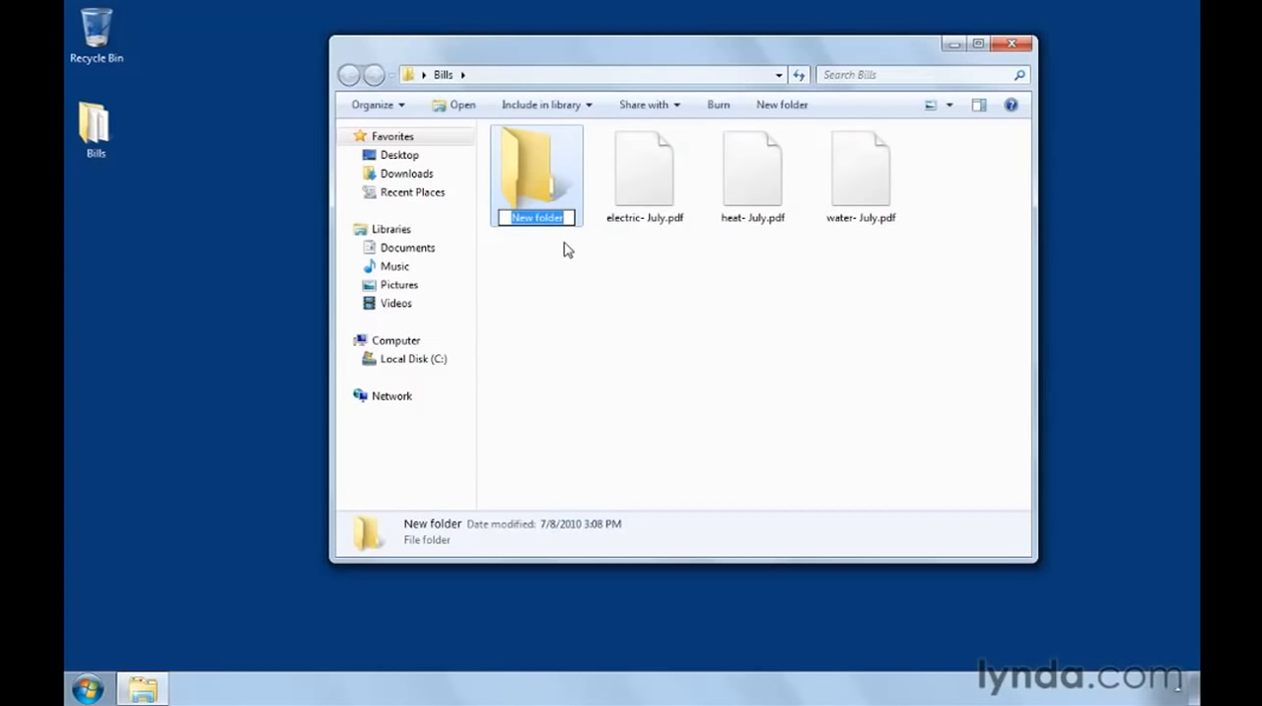
text(Water)
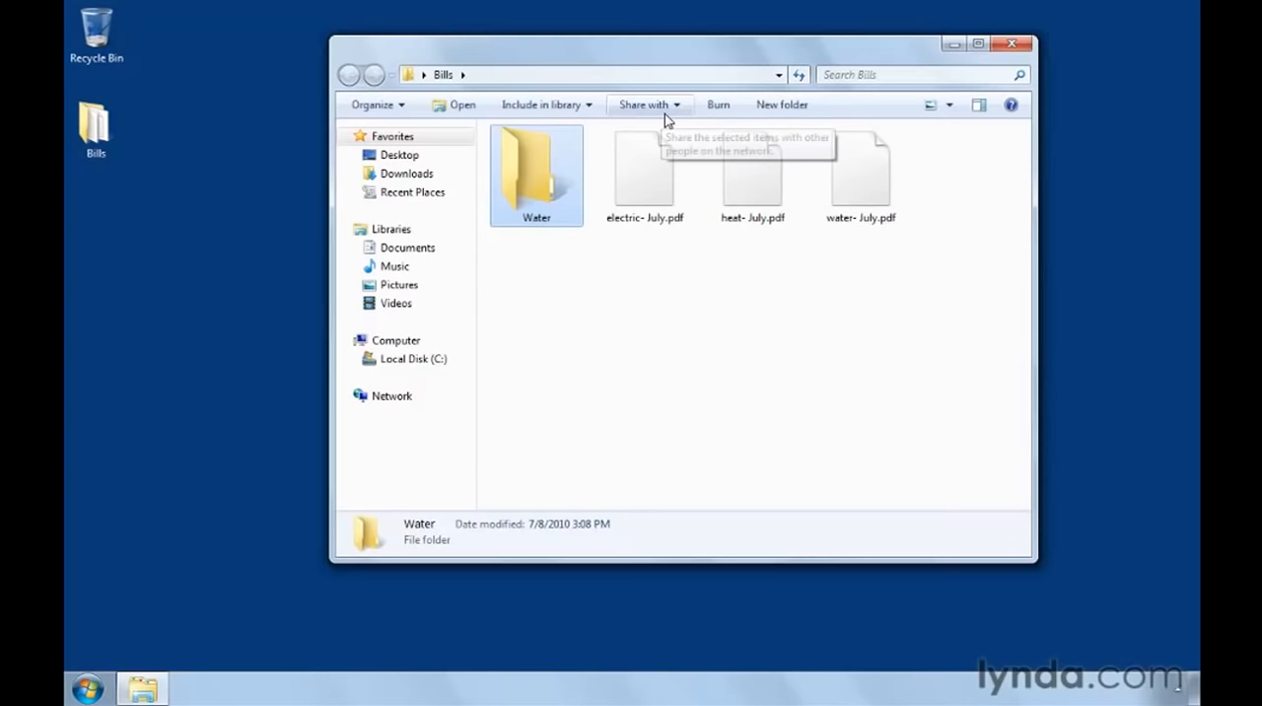
click(780, 105)
text(Electric)
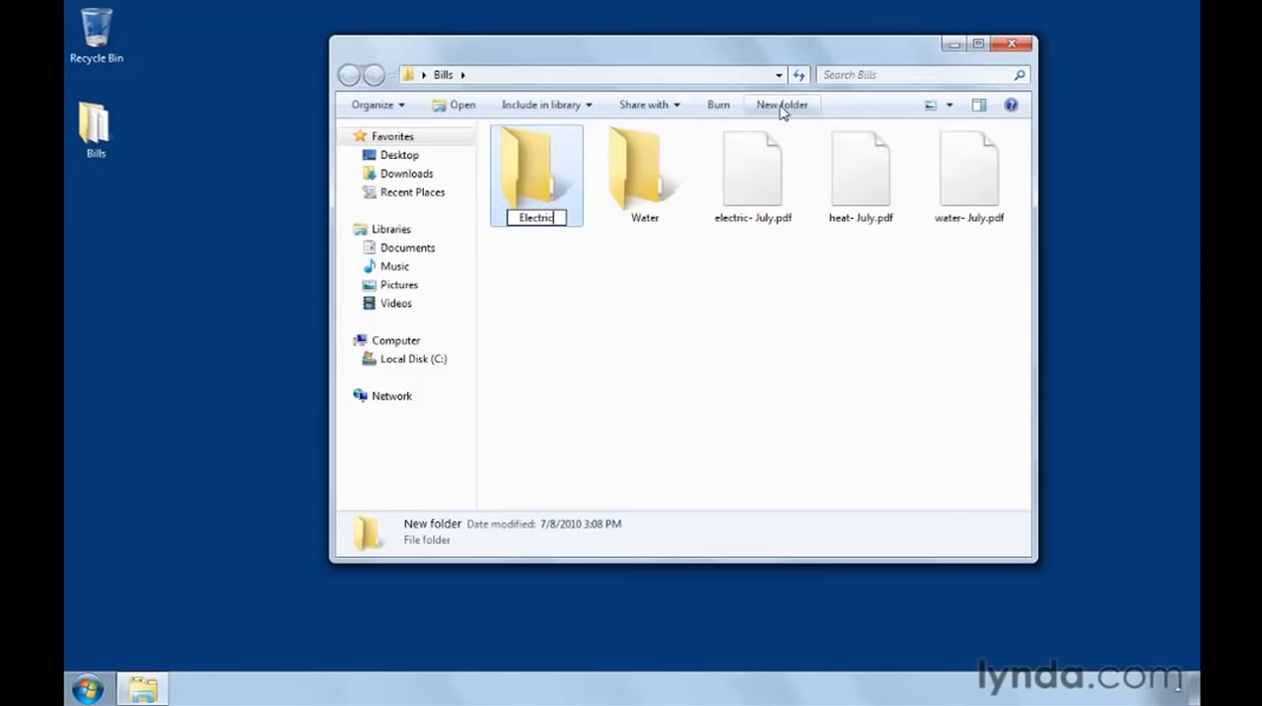
text(Heat)
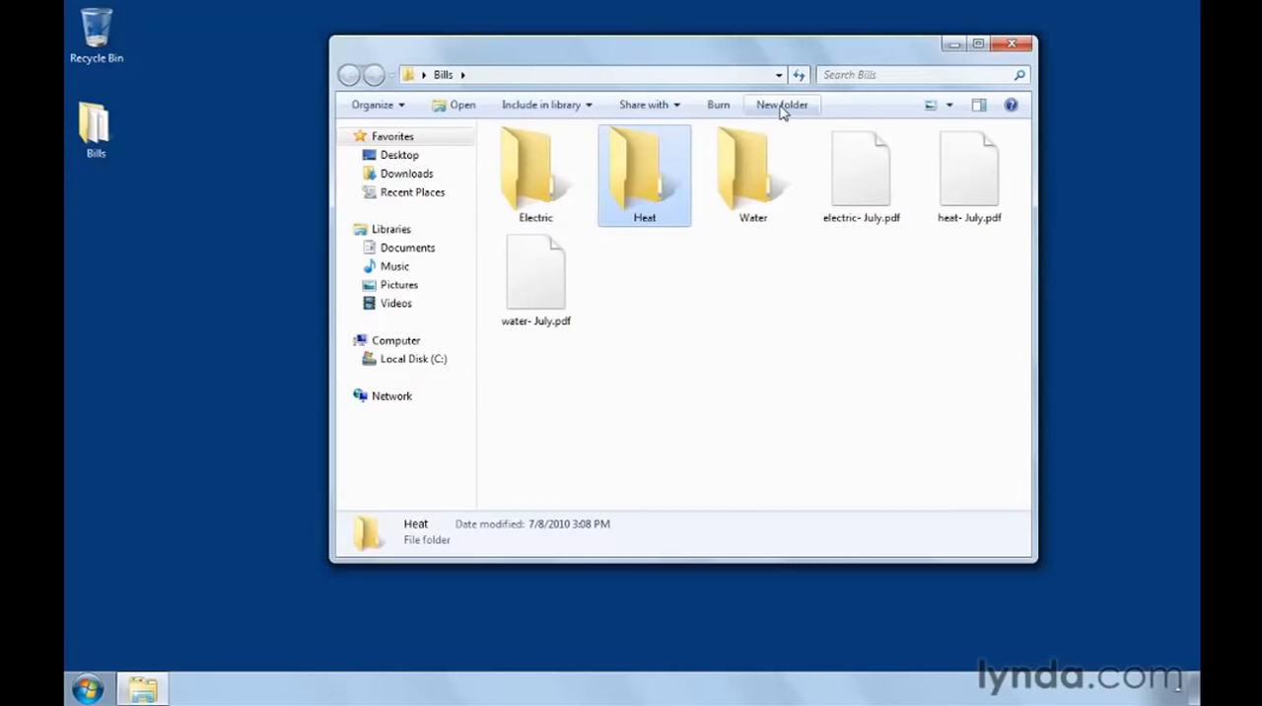
click(859, 175)
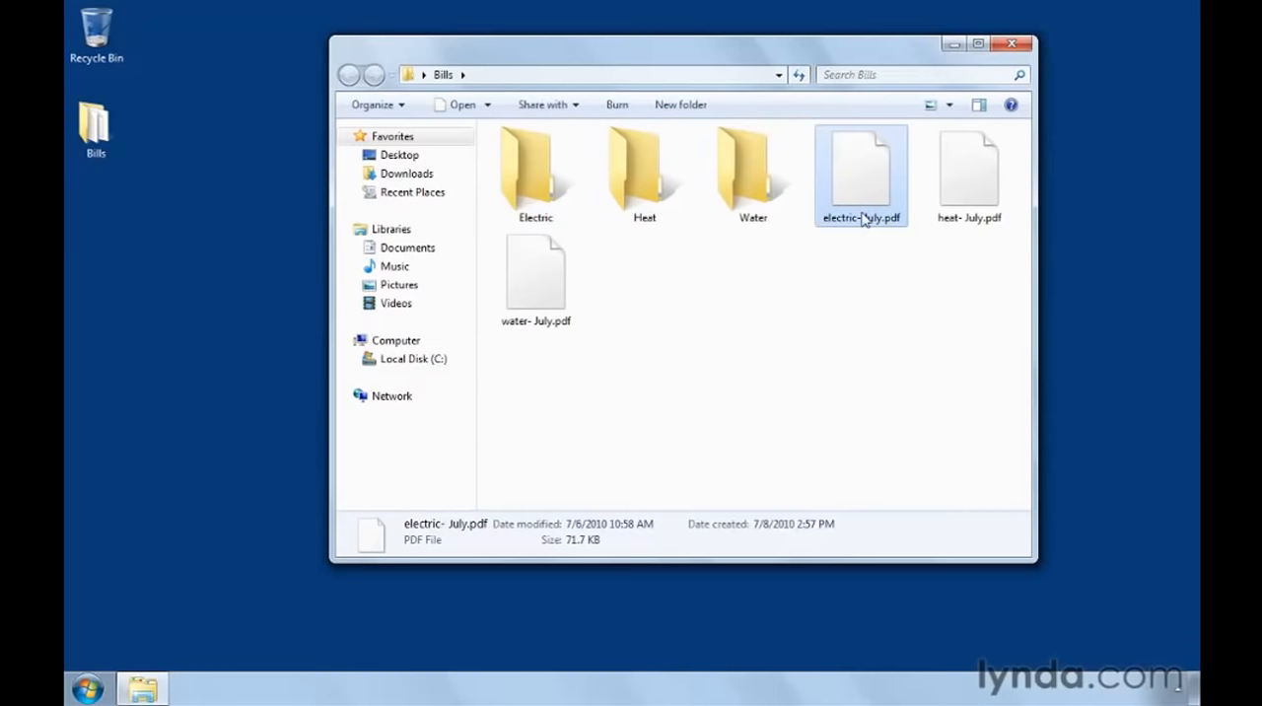
Move electric- July.pdf into the Electric folder and look inside Electric to confirm
drag(859, 173, 793, 260)
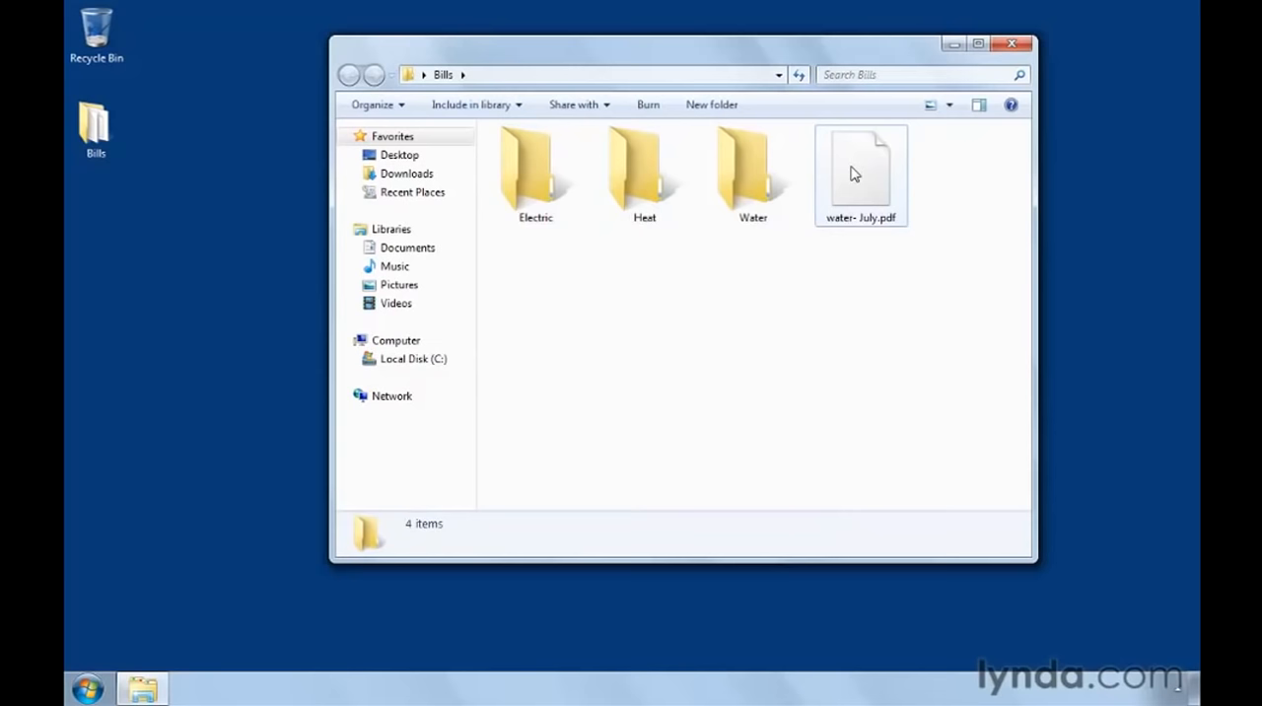
double_click(534, 168)
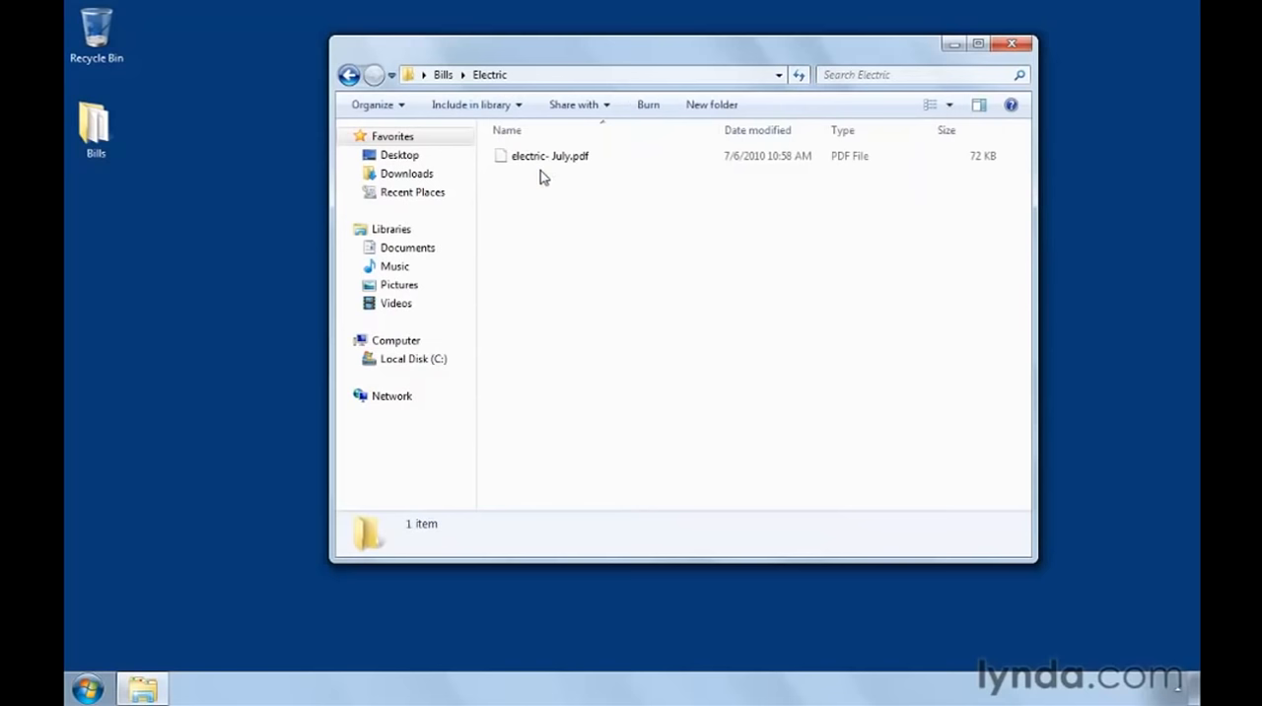
mouse_move(351, 75)
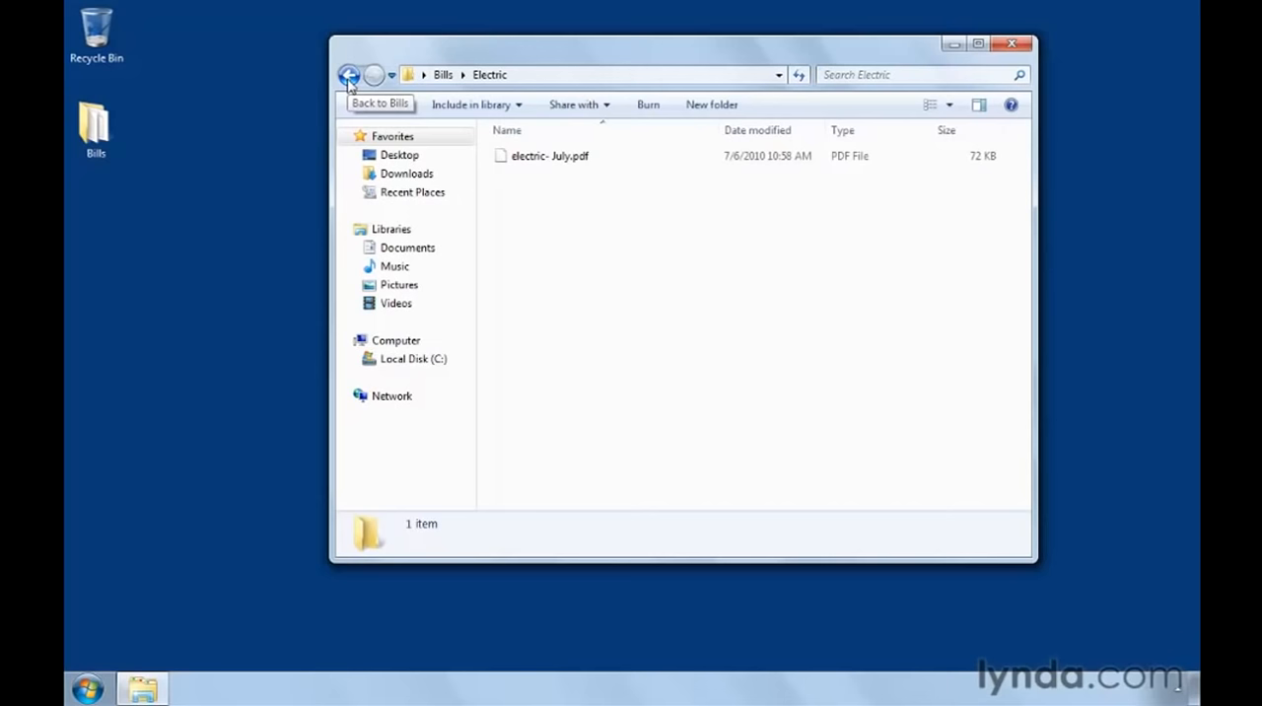
Return from Electric to the Bills folder
click(351, 75)
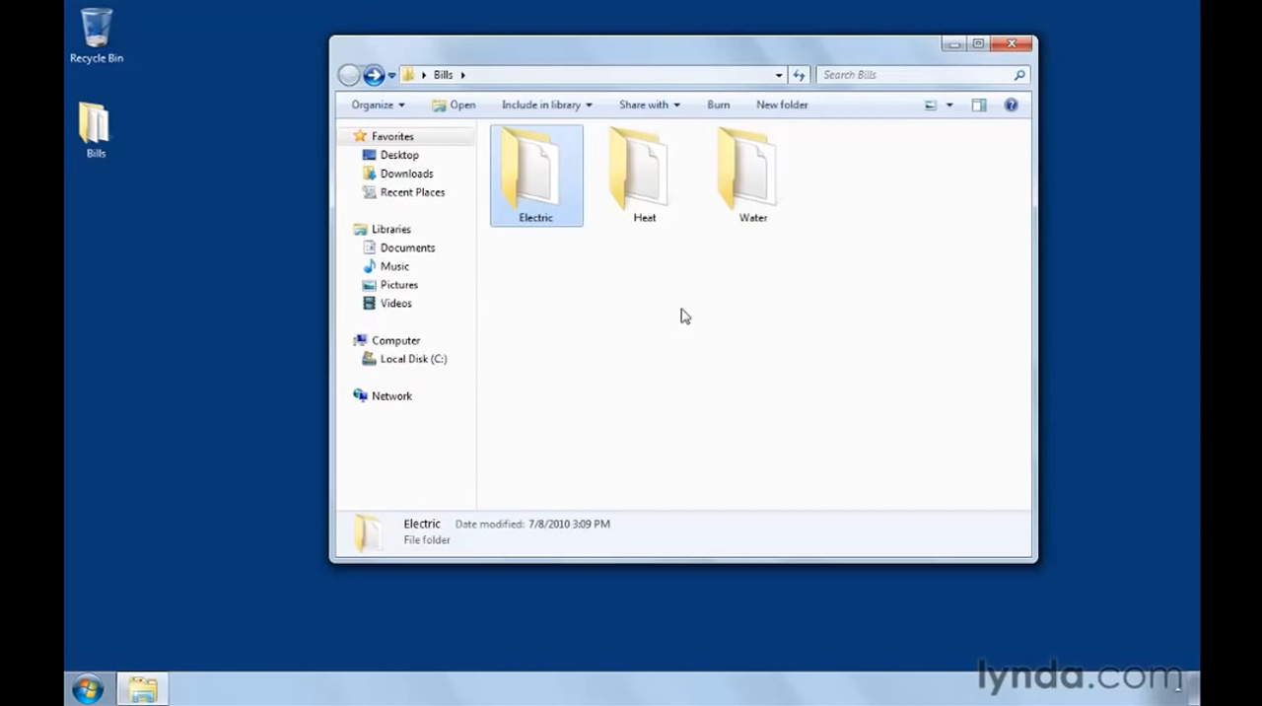
mouse_move(931, 105)
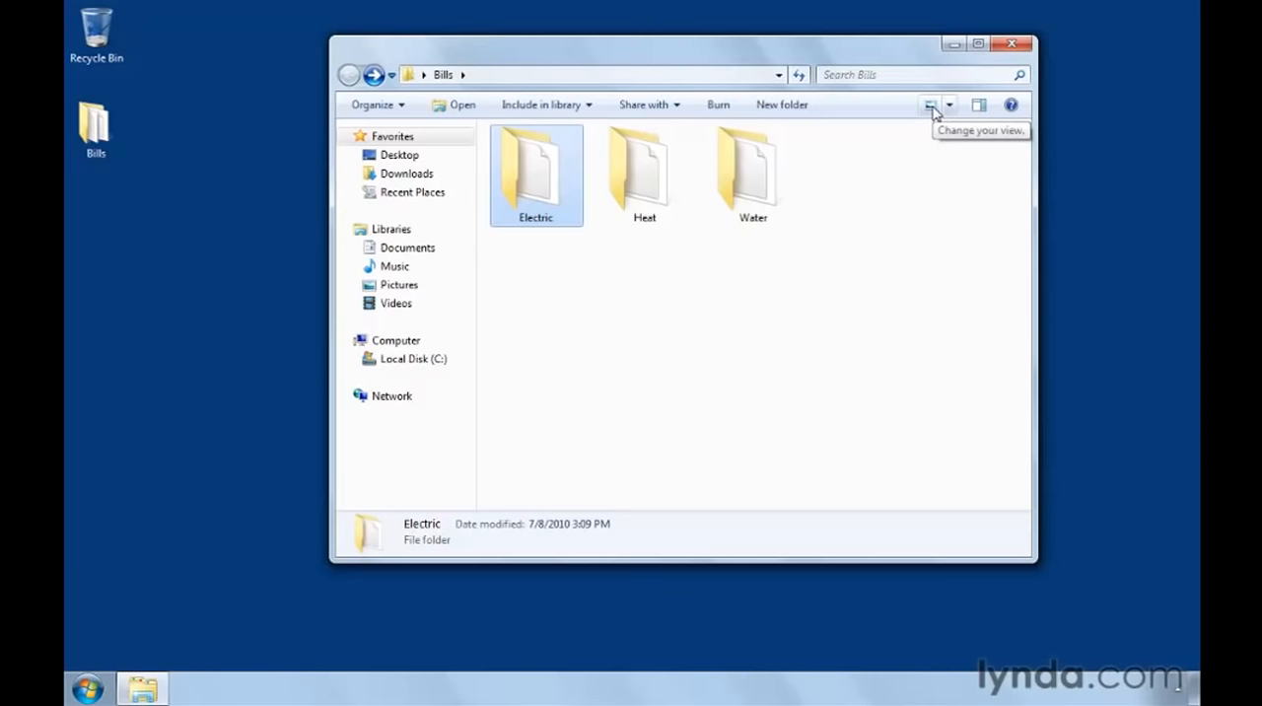
Cycle the Bills folder through Content, Details and Large Icons layouts, ending on Medium Icons
click(926, 104)
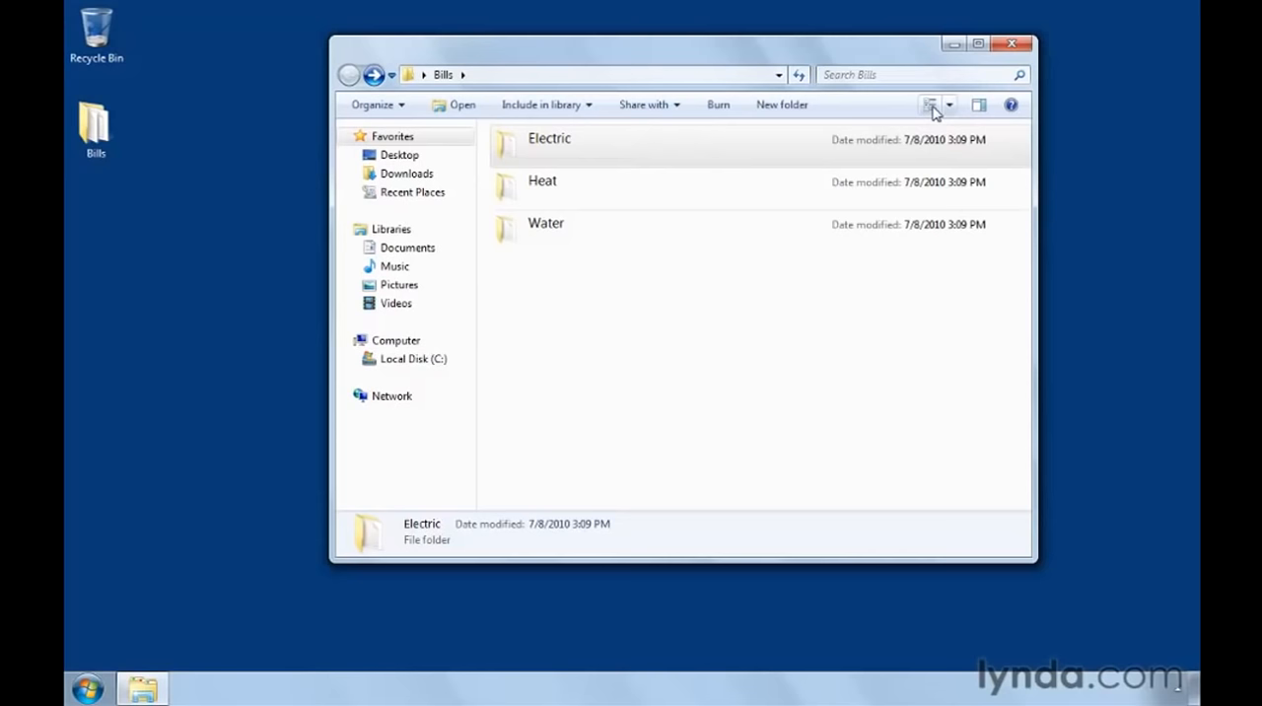
click(930, 107)
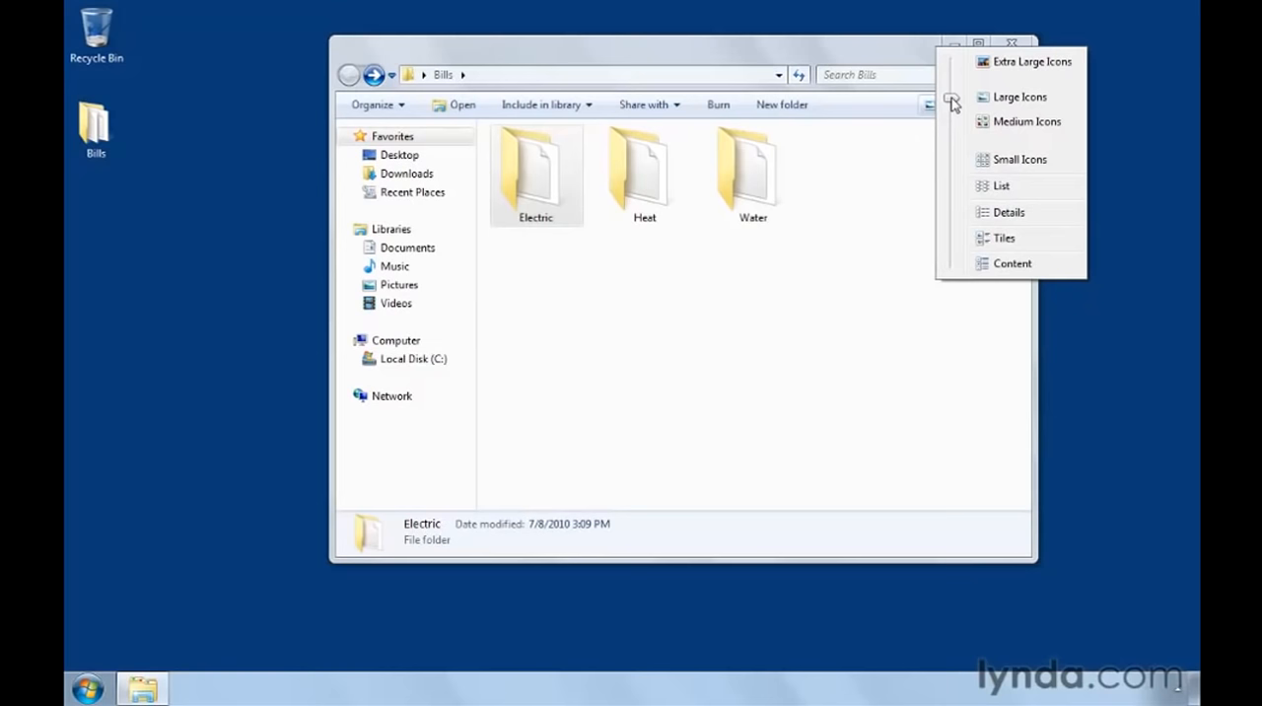
click(1009, 213)
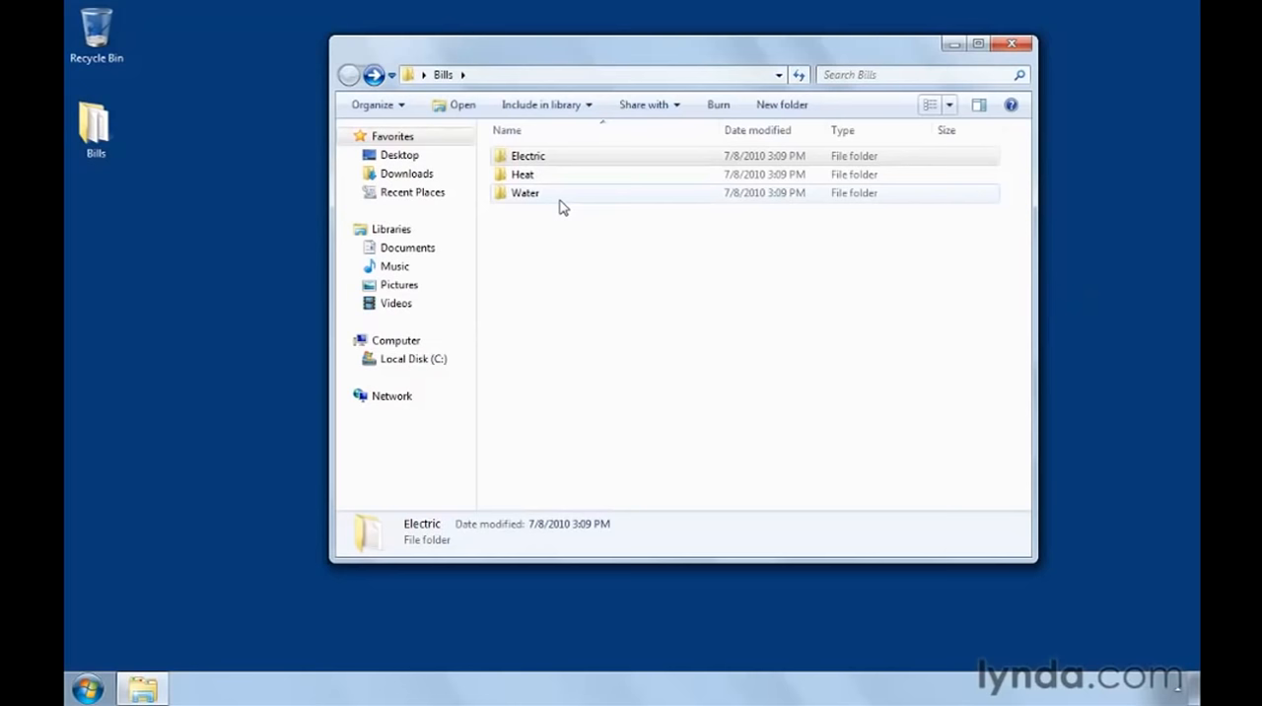
mouse_move(848, 136)
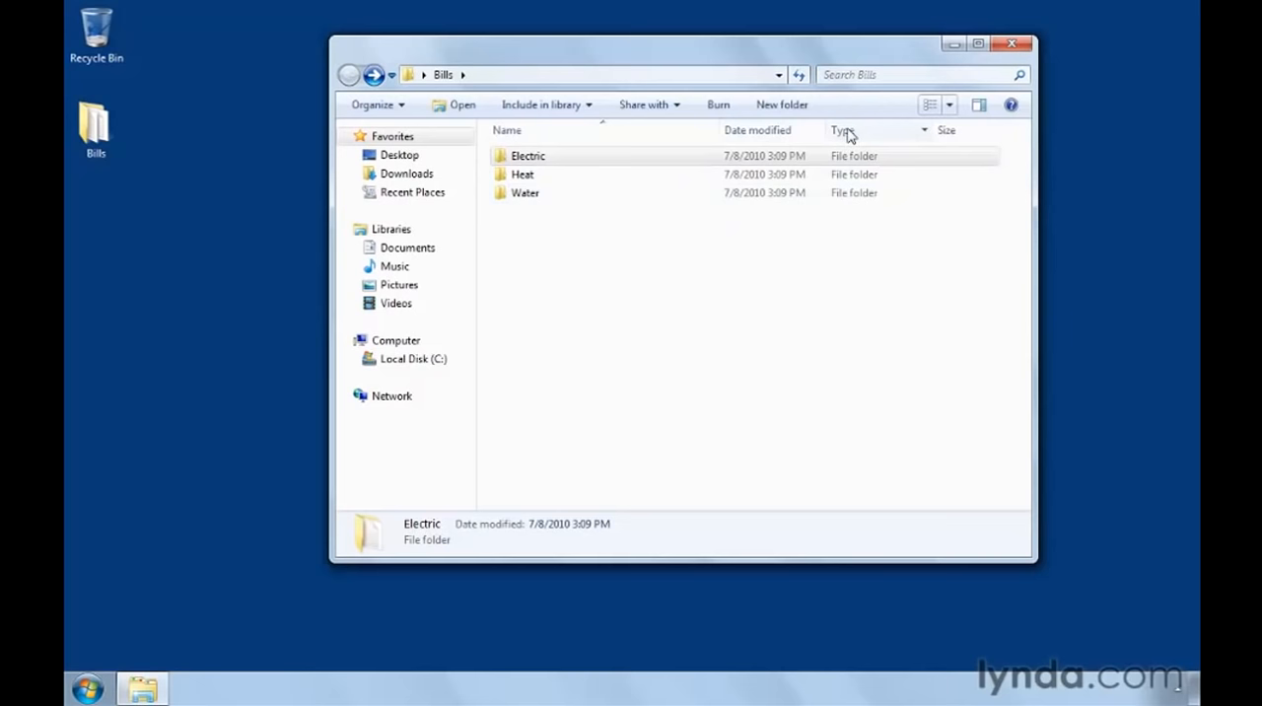
click(948, 105)
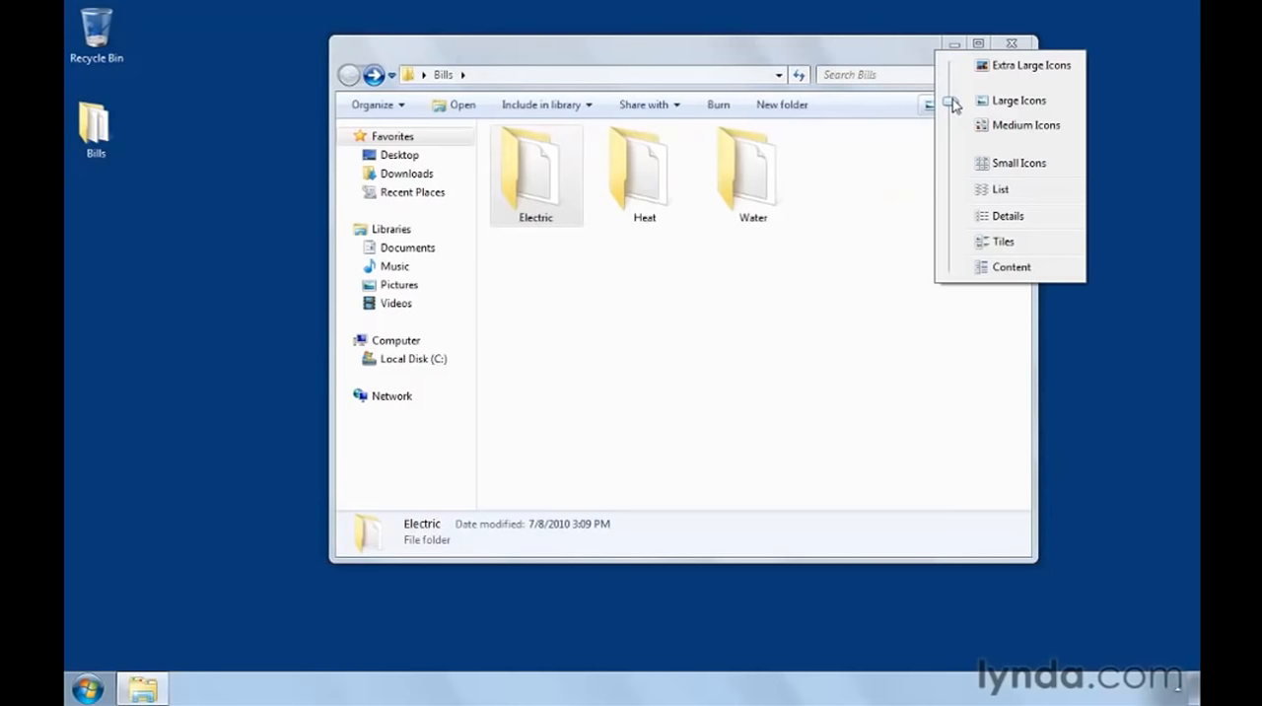
click(1025, 125)
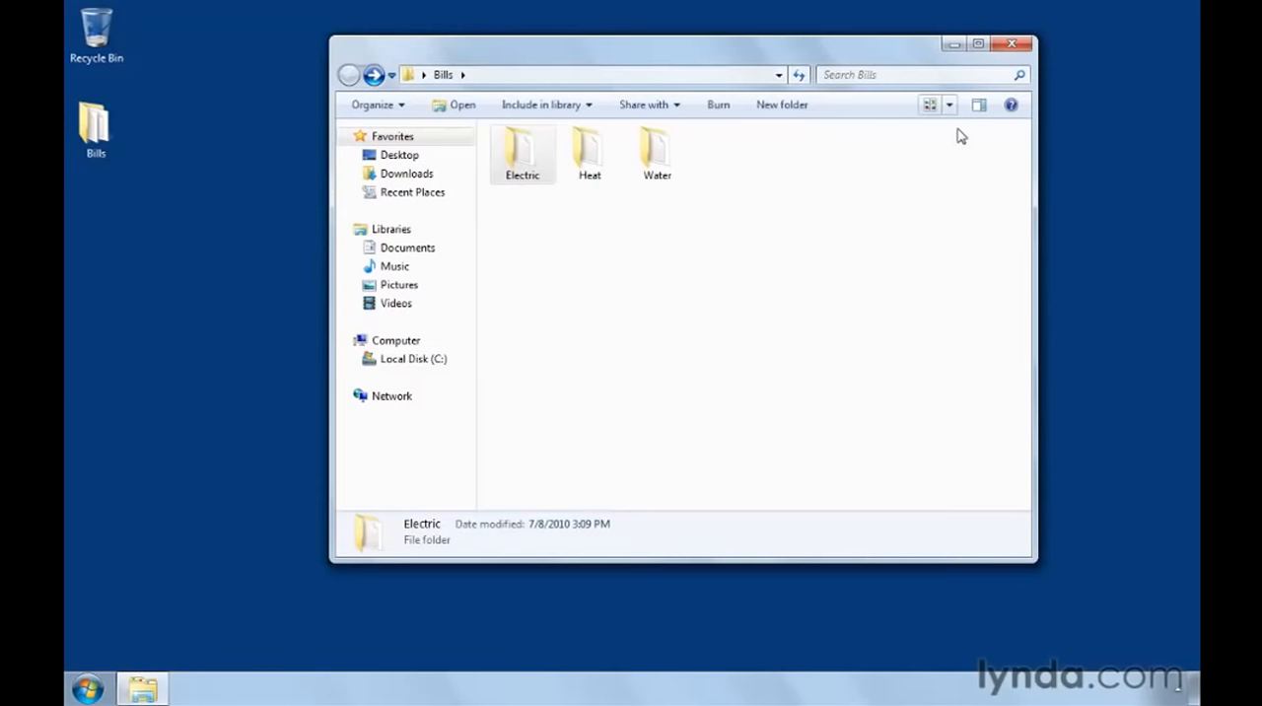
Show Bills in Details view sorted by Name as Electric, Heat, Water, then clear the selection
click(949, 105)
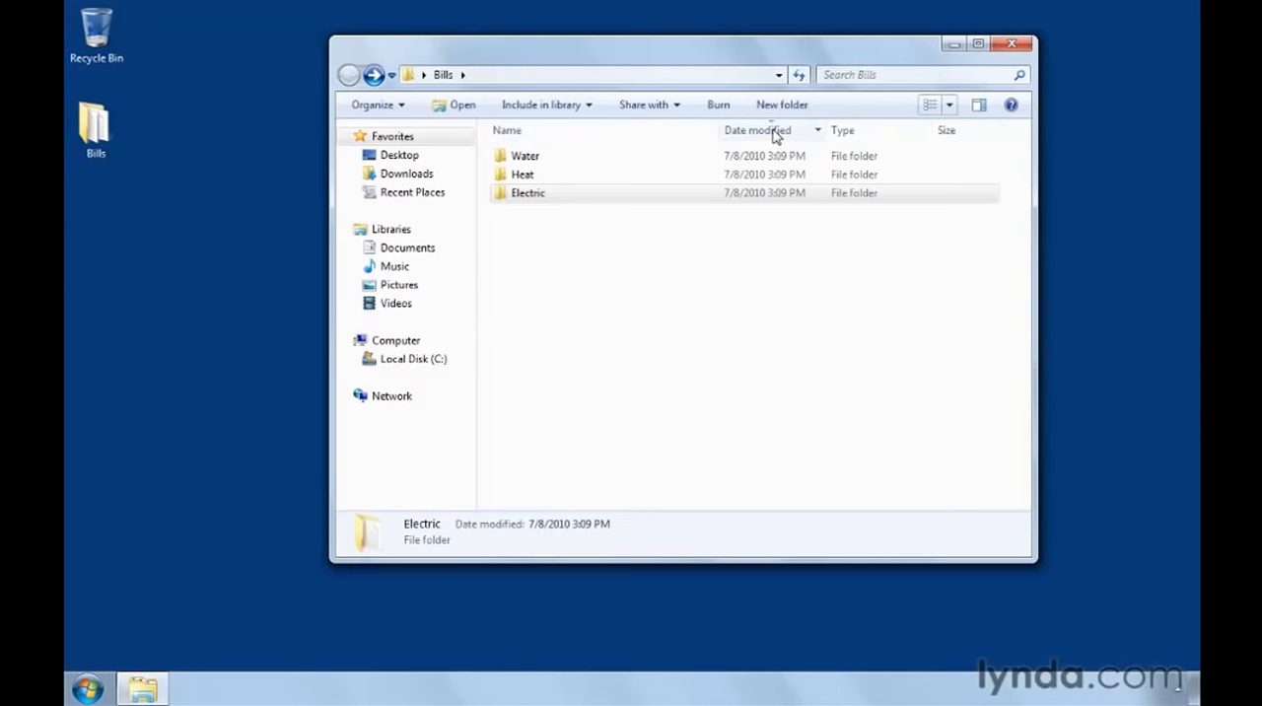
click(506, 130)
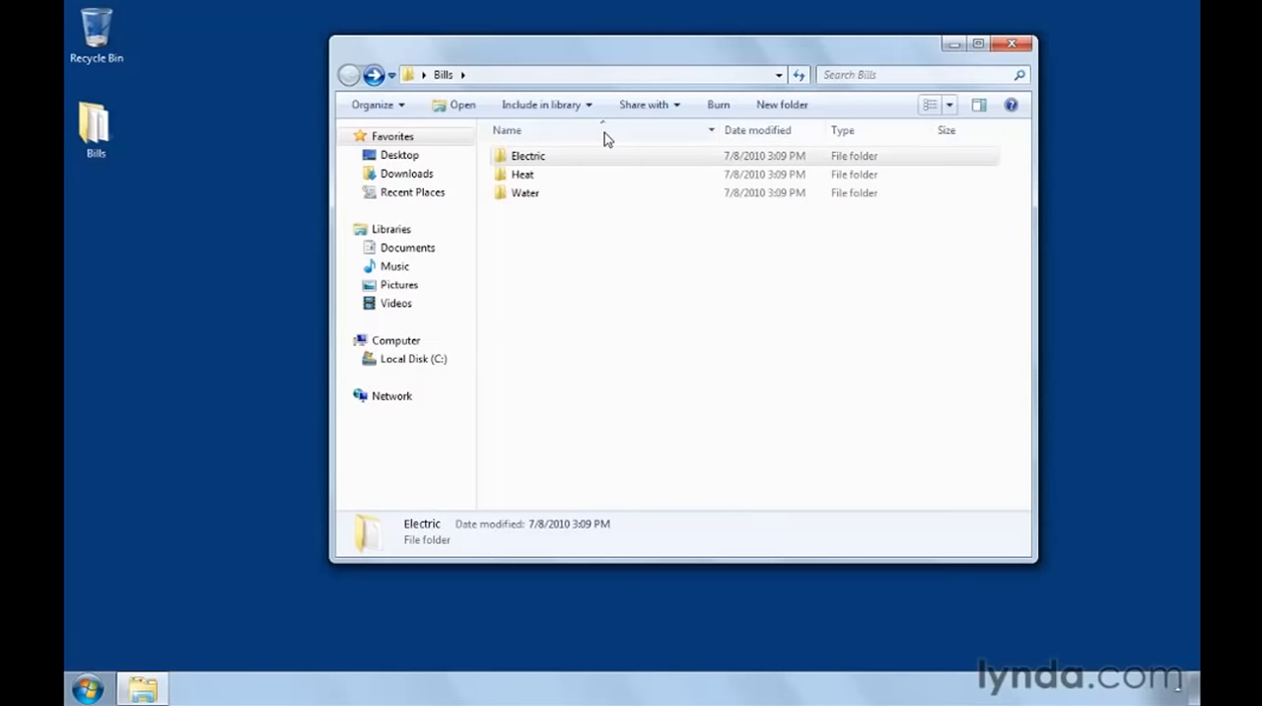
click(750, 343)
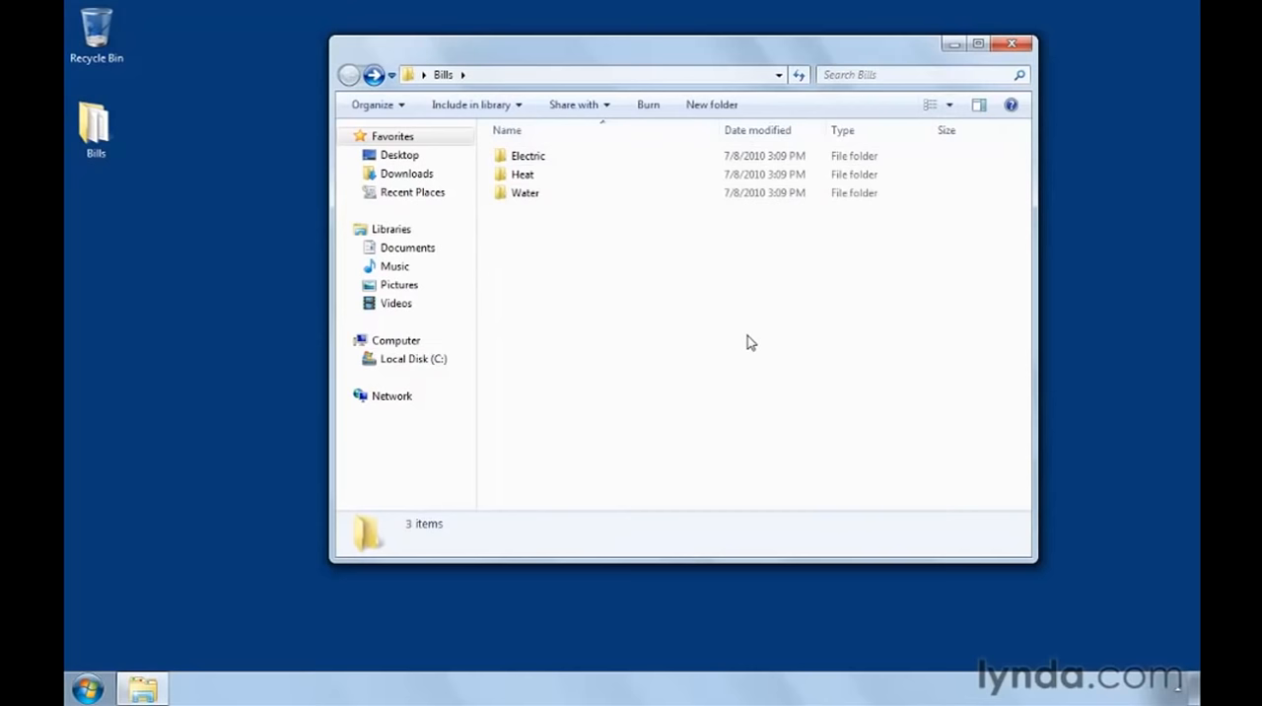
click(522, 173)
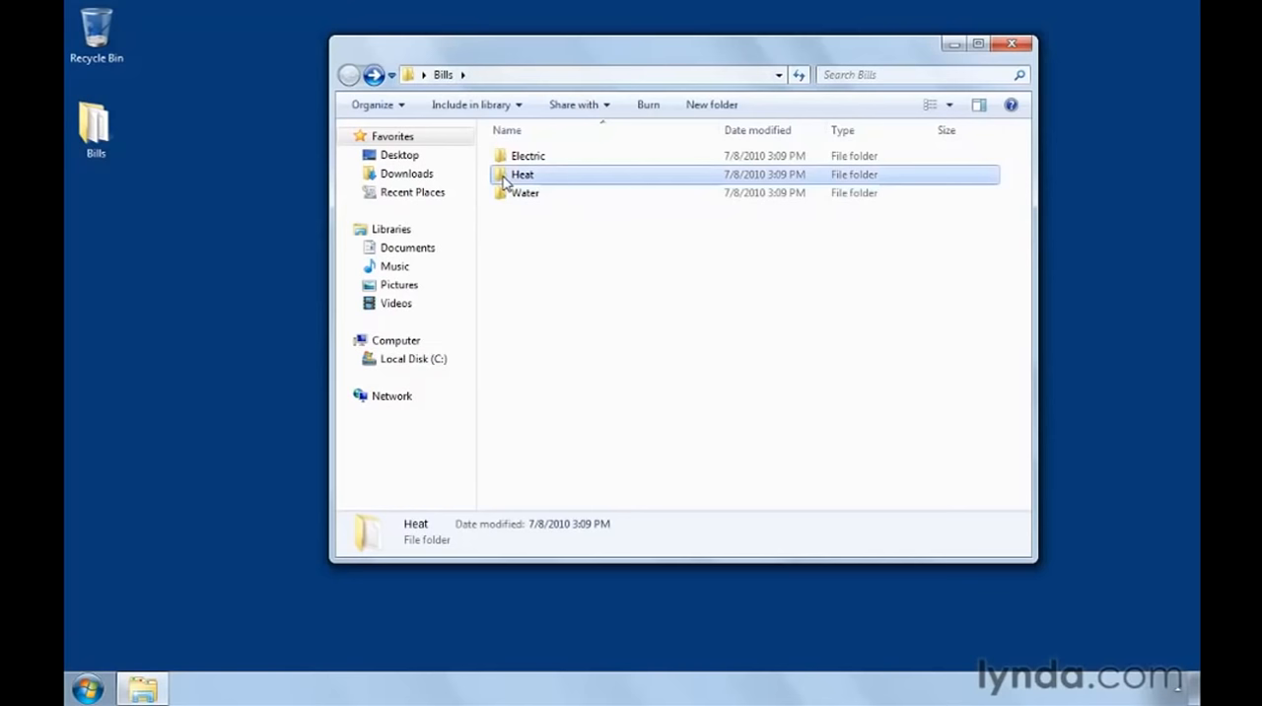
double_click(523, 173)
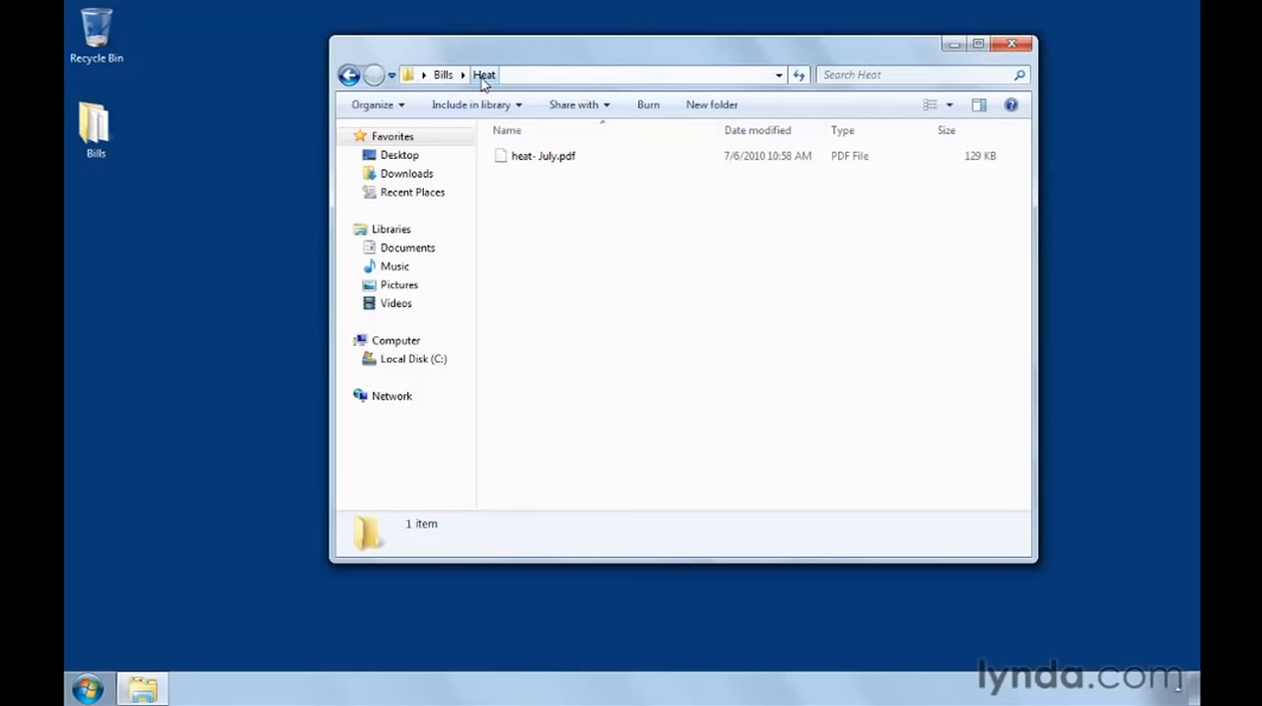
click(441, 75)
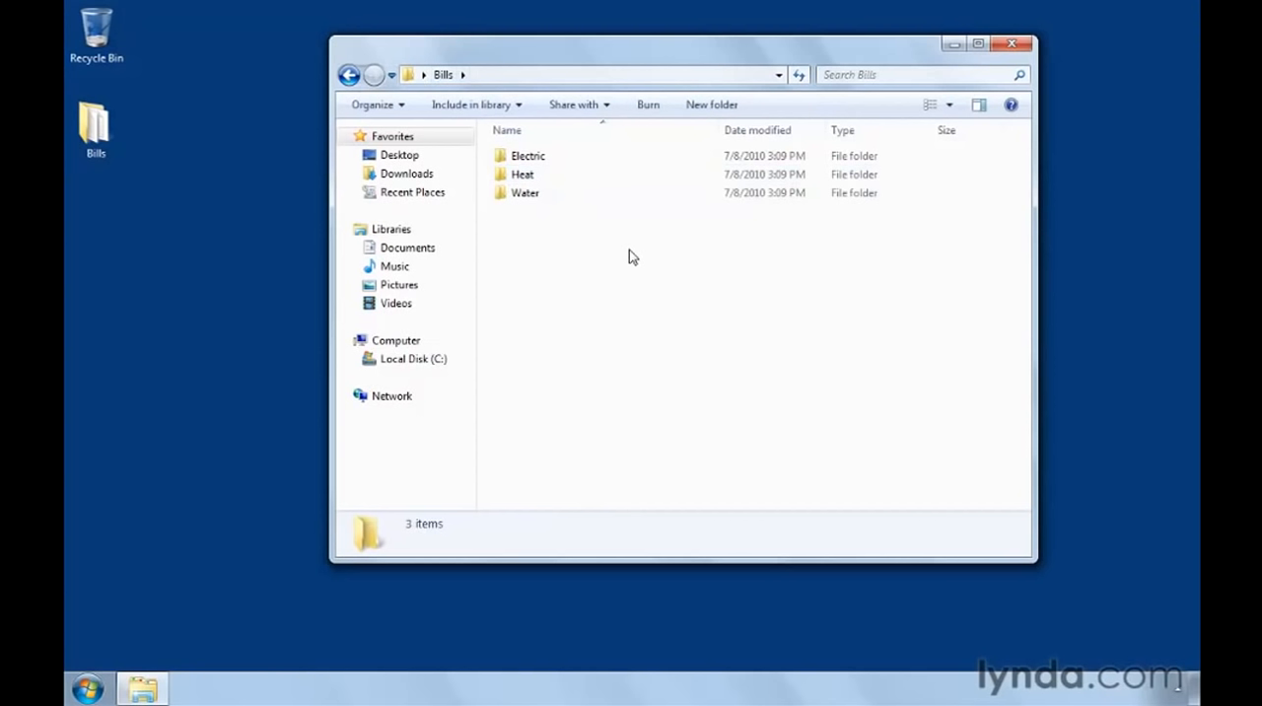